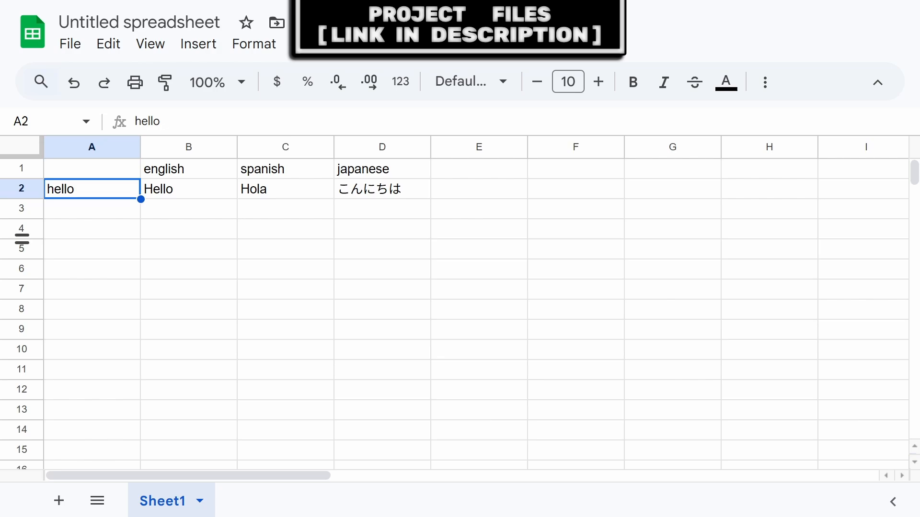
Review the hello key and english/spanish/japanese headers, then download the sheet as a .csv file
left_click(92, 168)
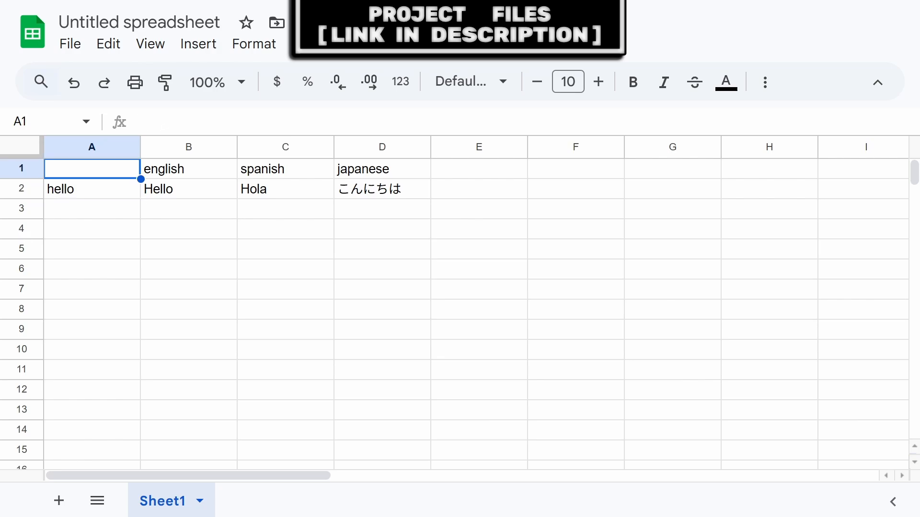
left_click_drag(188, 169, 382, 169)
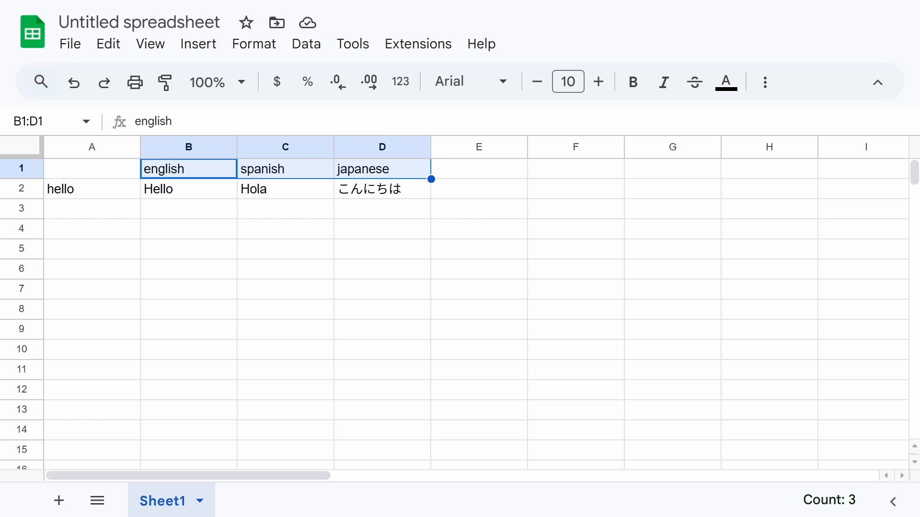
left_click(92, 188)
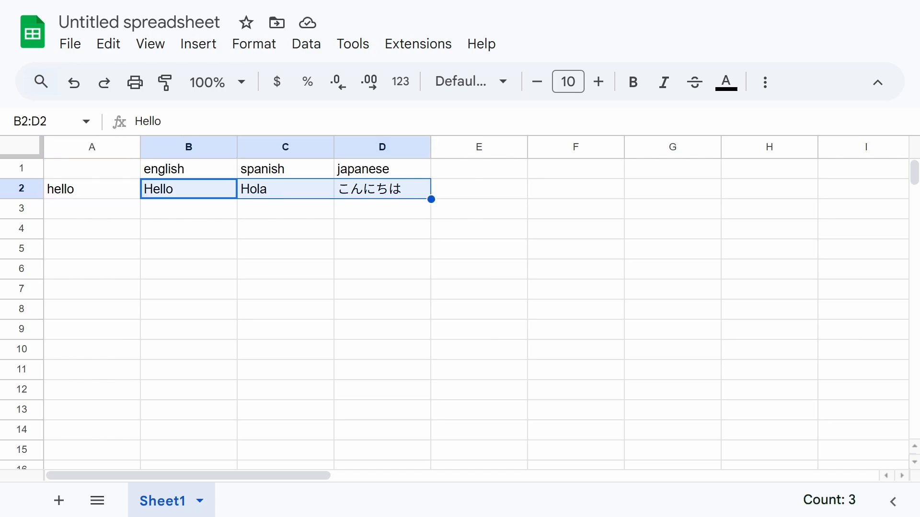
left_click(92, 188)
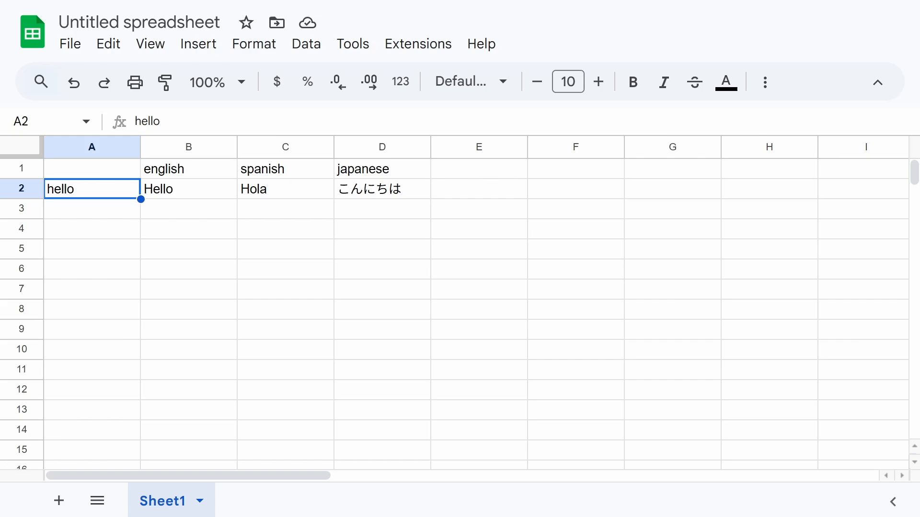
left_click(69, 44)
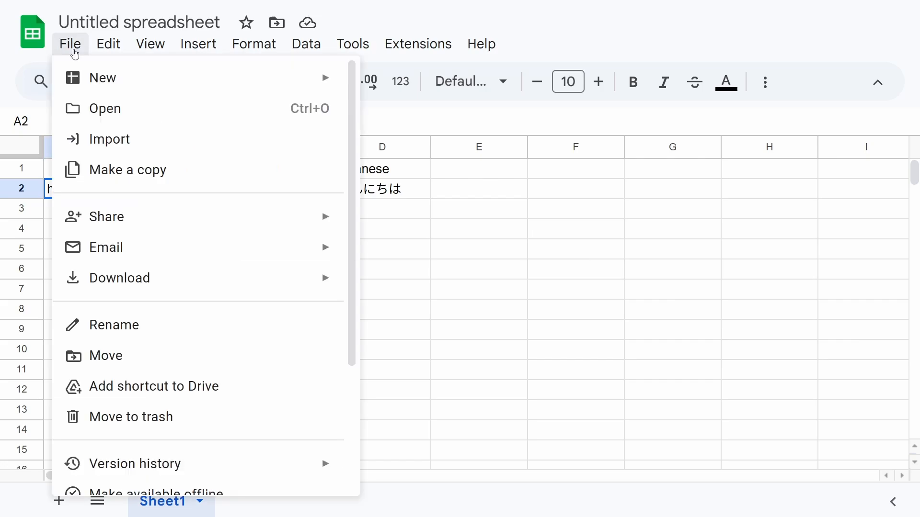
mouse_move(120, 277)
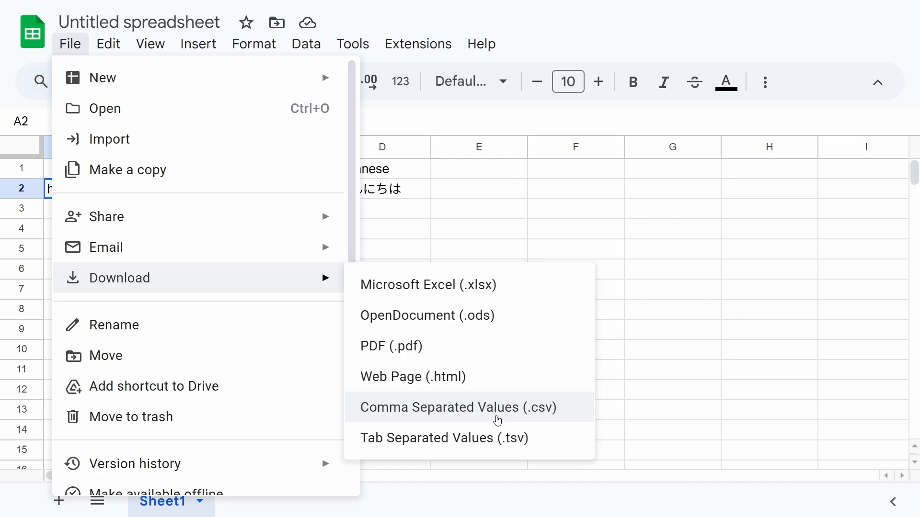
left_click(457, 407)
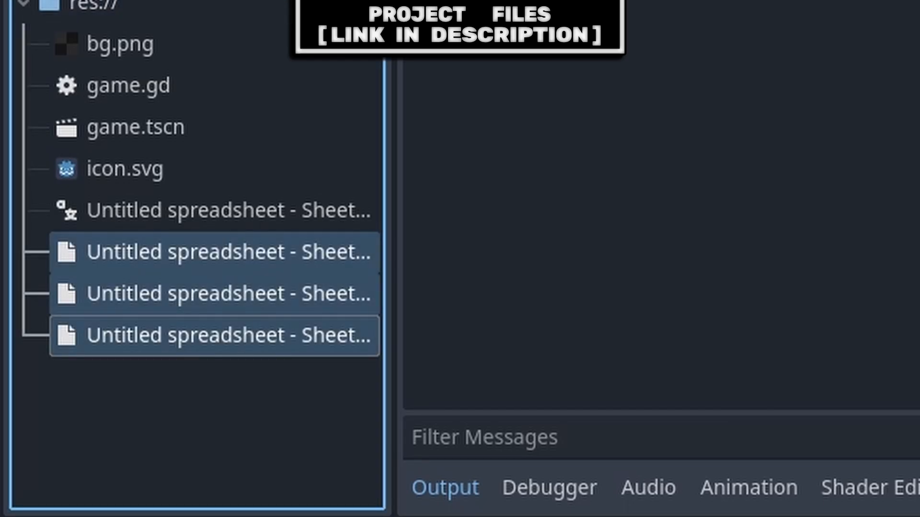
Add the three spreadsheet .translation files under Project Settings > Localization > Translations
left_click(103, 23)
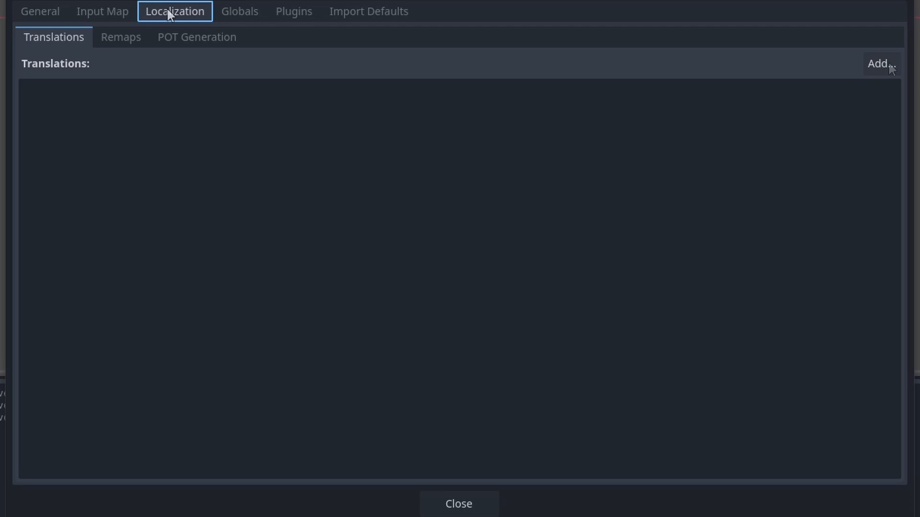
left_click(879, 63)
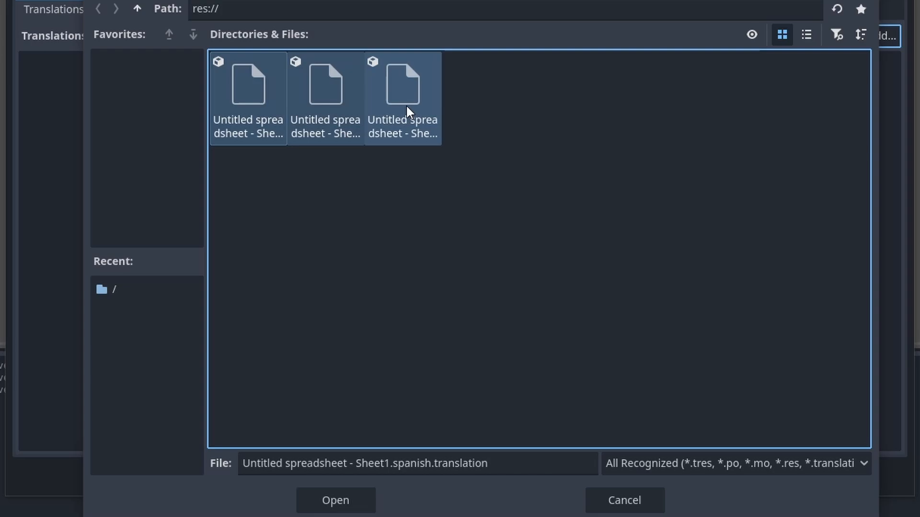
left_click(335, 500)
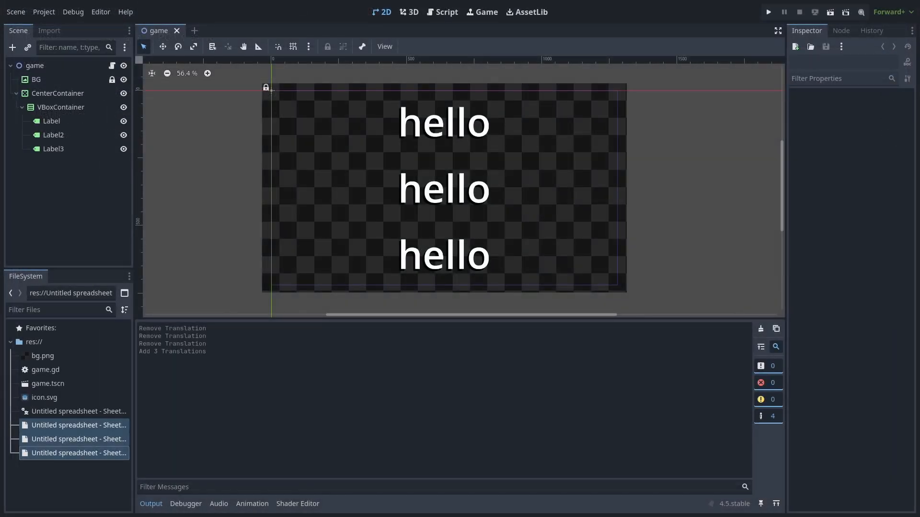
left_click(51, 121)
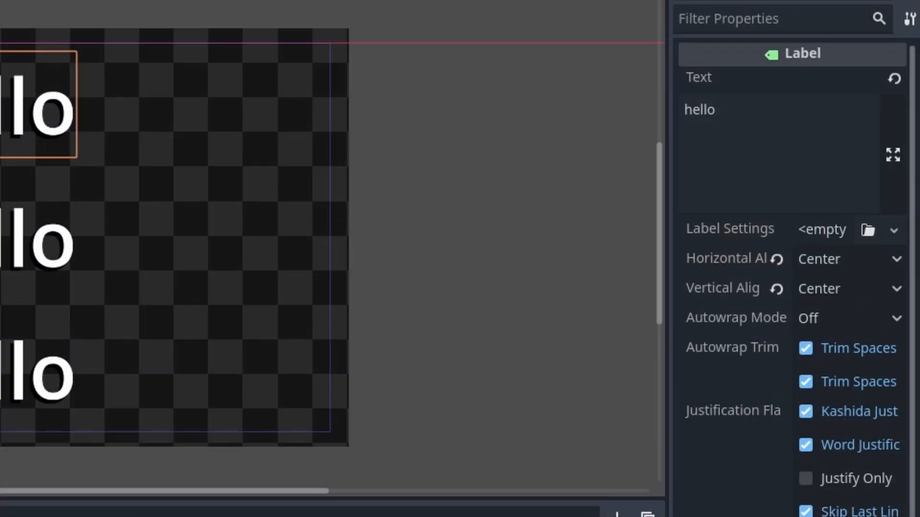
left_click(130, 20)
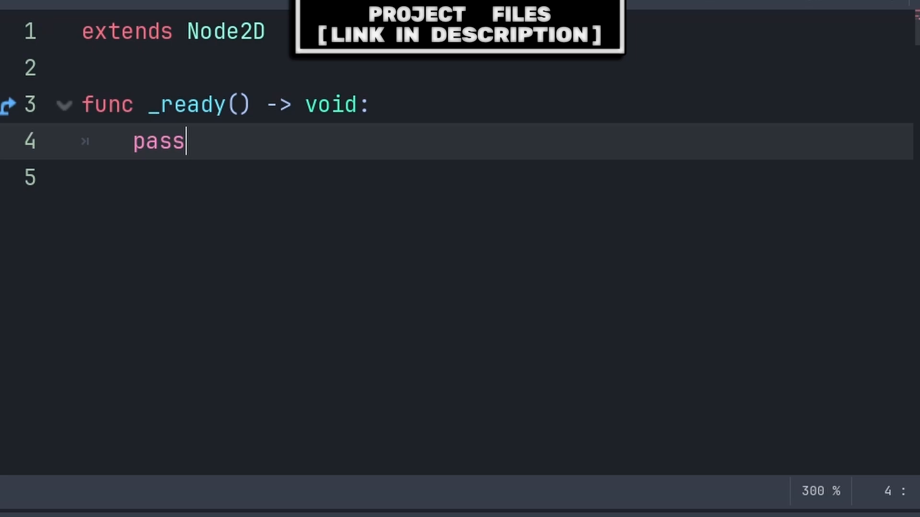
Write TranslationServer.set_locale("japanese") in _ready() in place of pass
type("TranslationServer.set_locale(\"japanese\")")
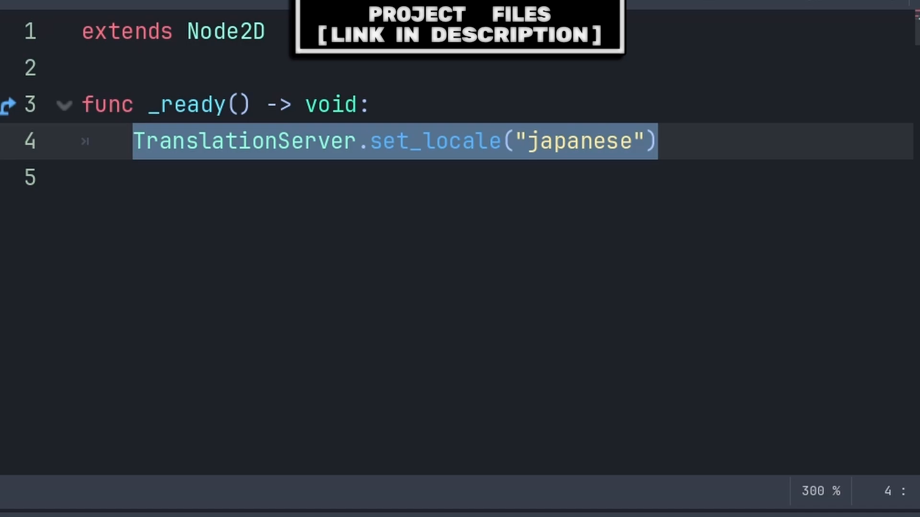
double_click(434, 141)
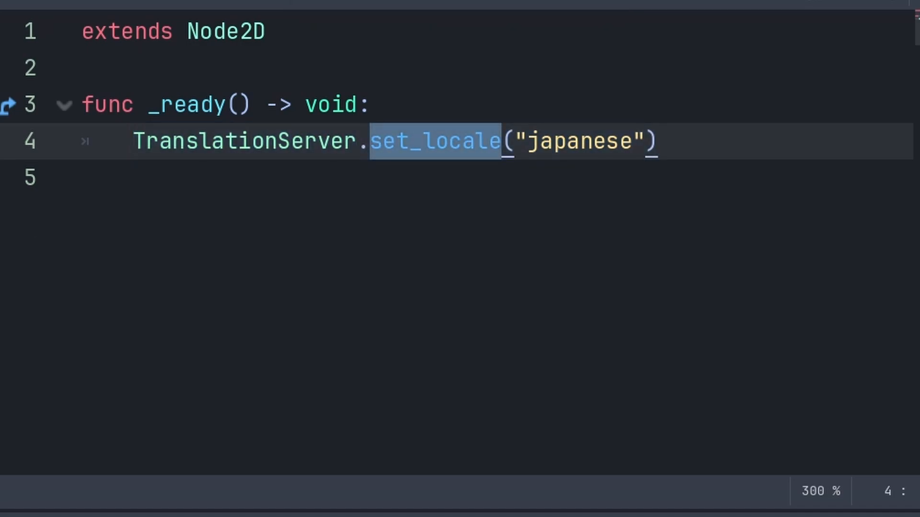